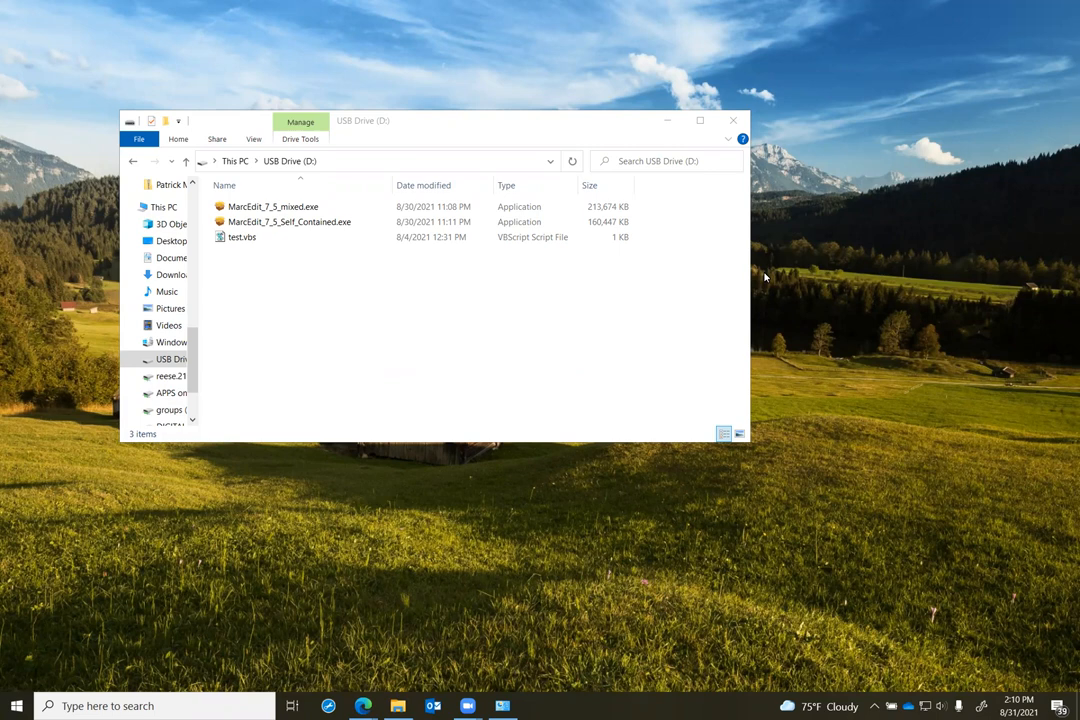
pyautogui.moveTo(364, 704)
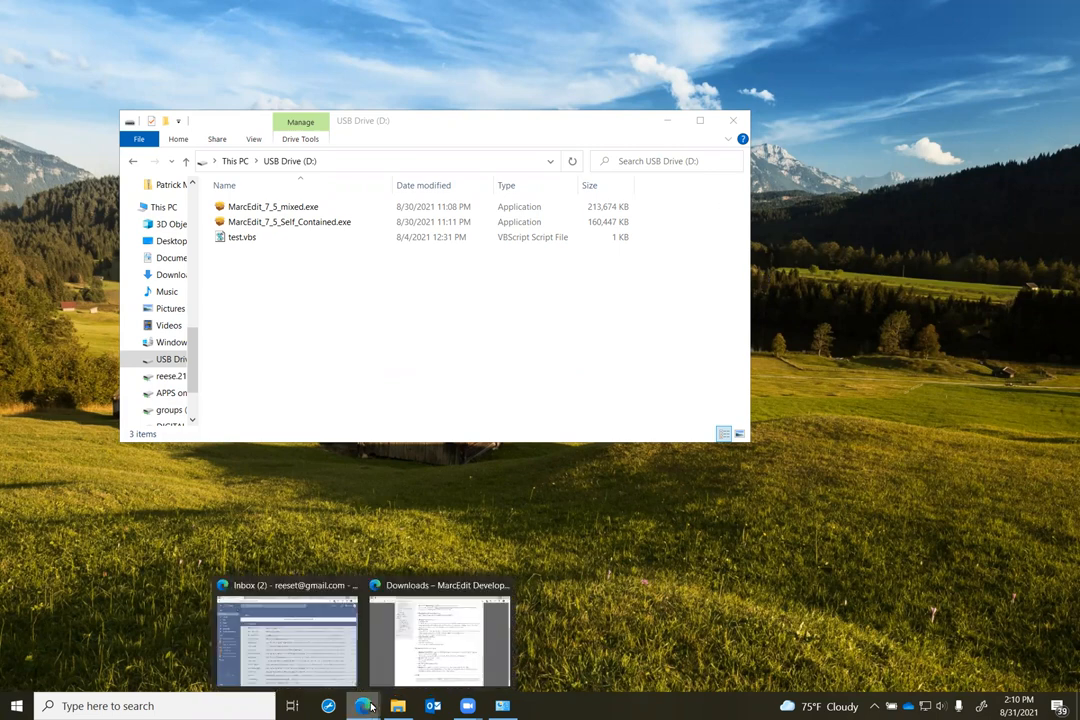
# Bring the MarcEdit Downloads page forward and scroll to its top listing the 7.5 builds
pyautogui.click(438, 640)
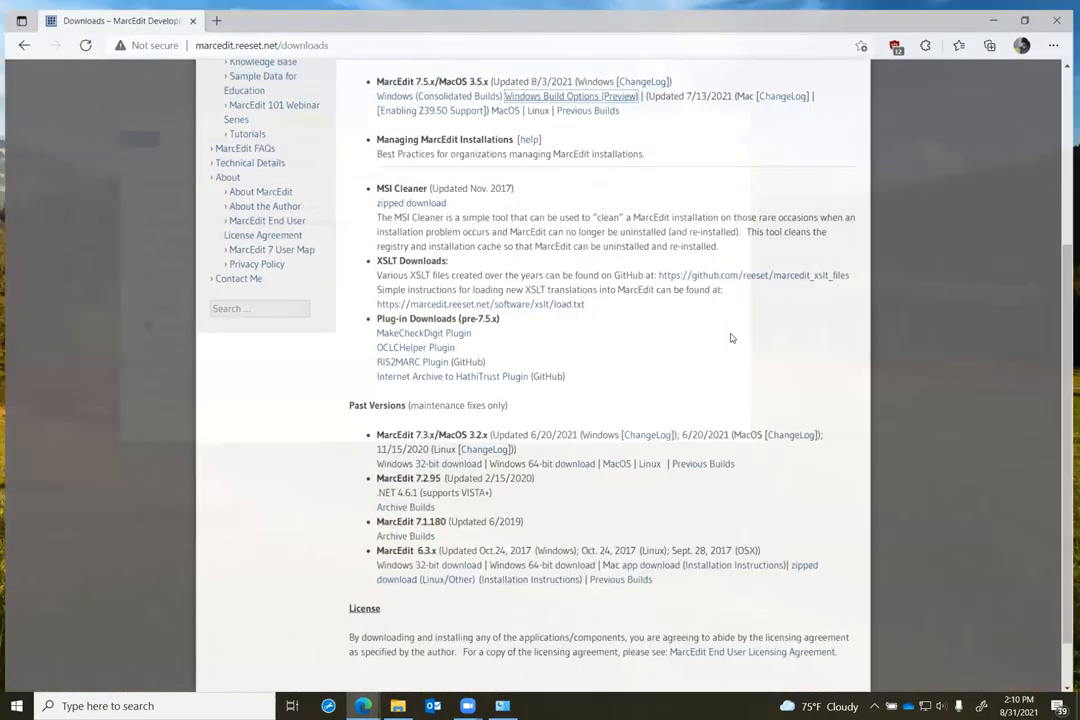
pyautogui.scroll(3)
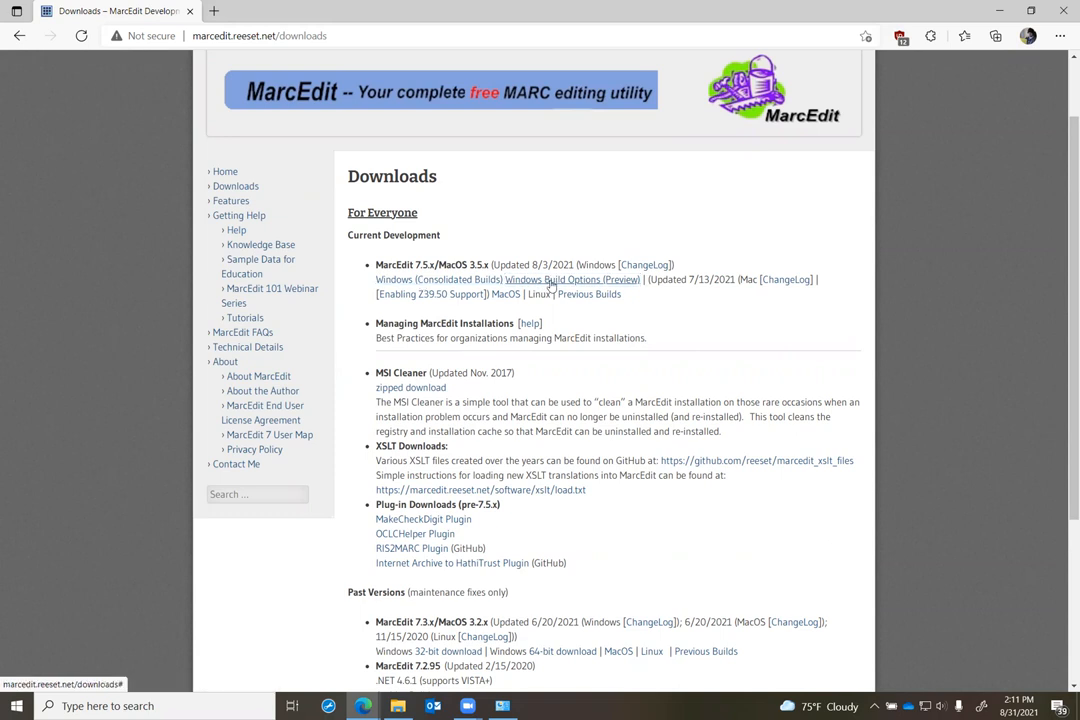
pyautogui.moveTo(524, 404)
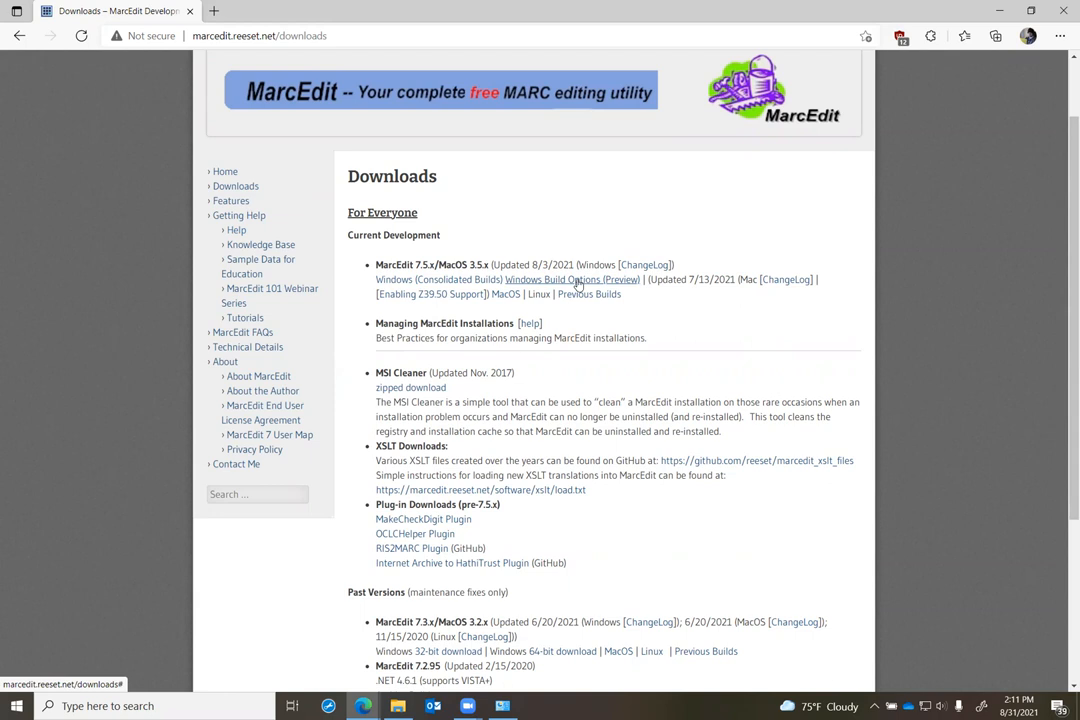
# View the Windows 7.5 Installation Options panel comparing User Only and Consolidated installs
pyautogui.click(572, 280)
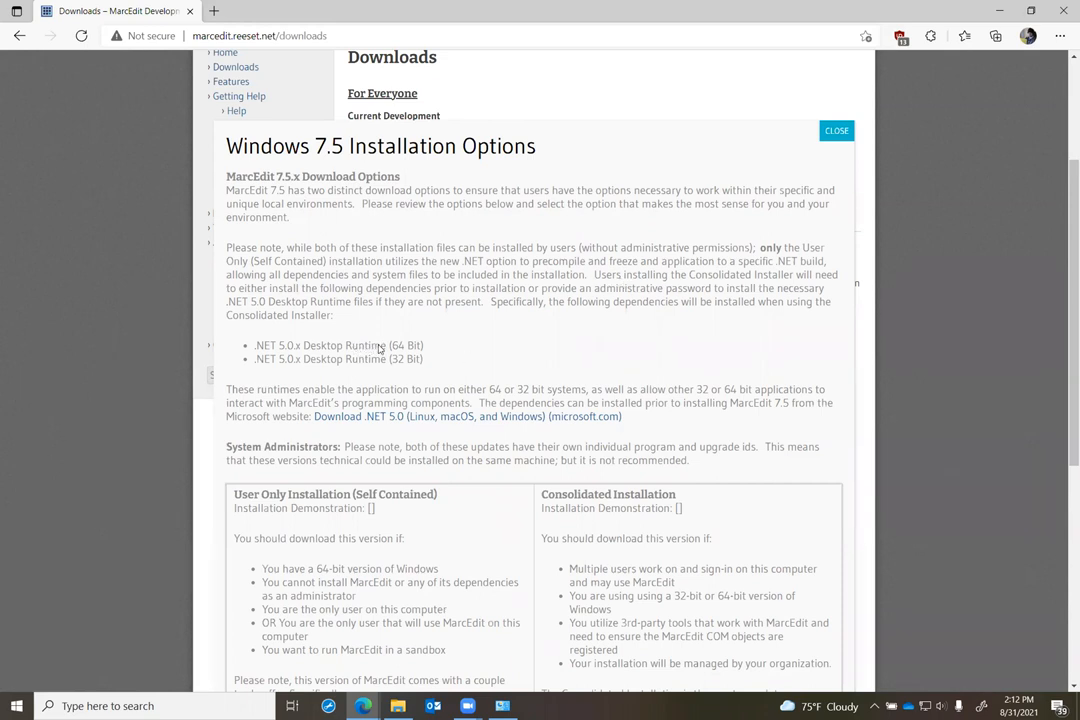
pyautogui.scroll(-3)
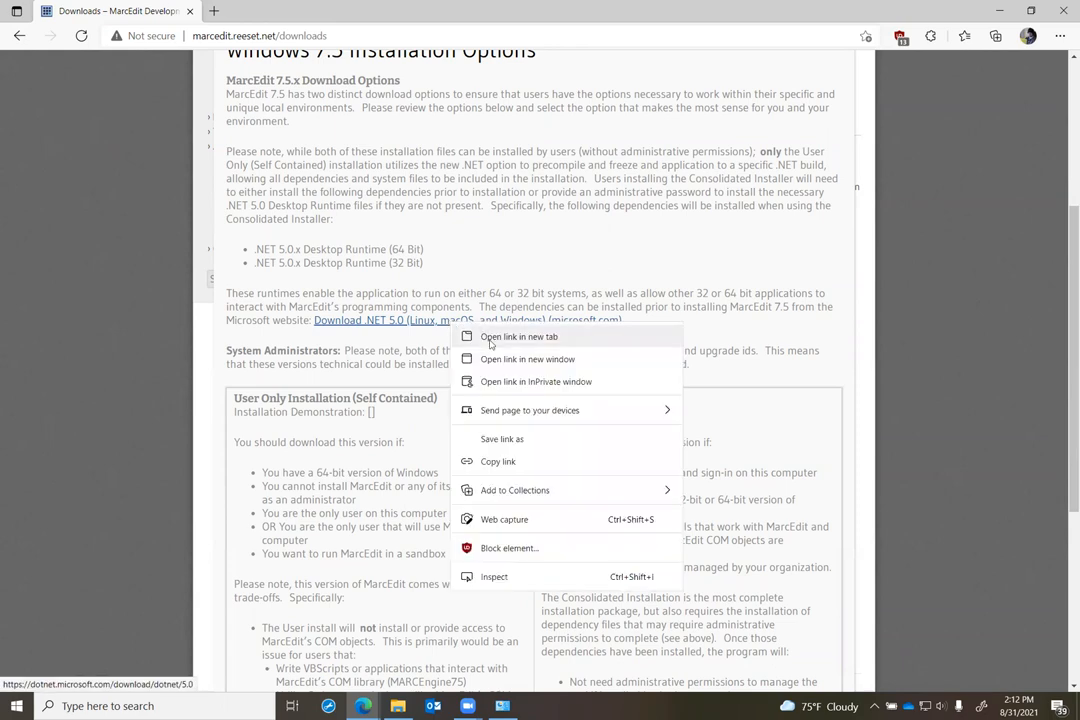
pyautogui.click(518, 336)
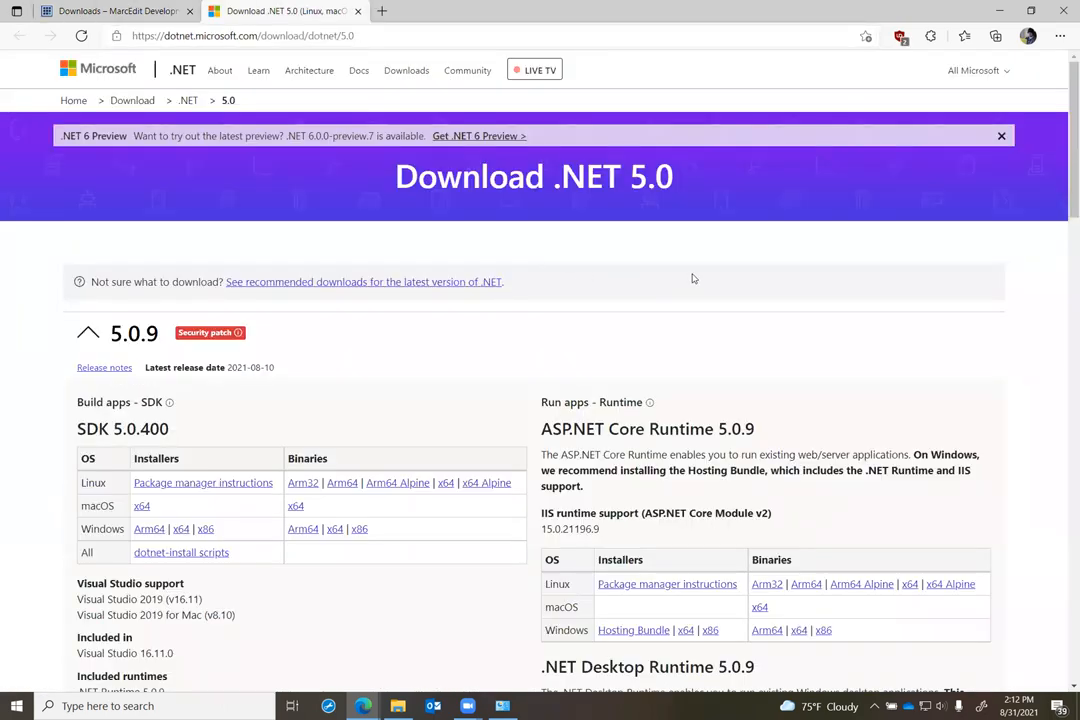
pyautogui.scroll(-3)
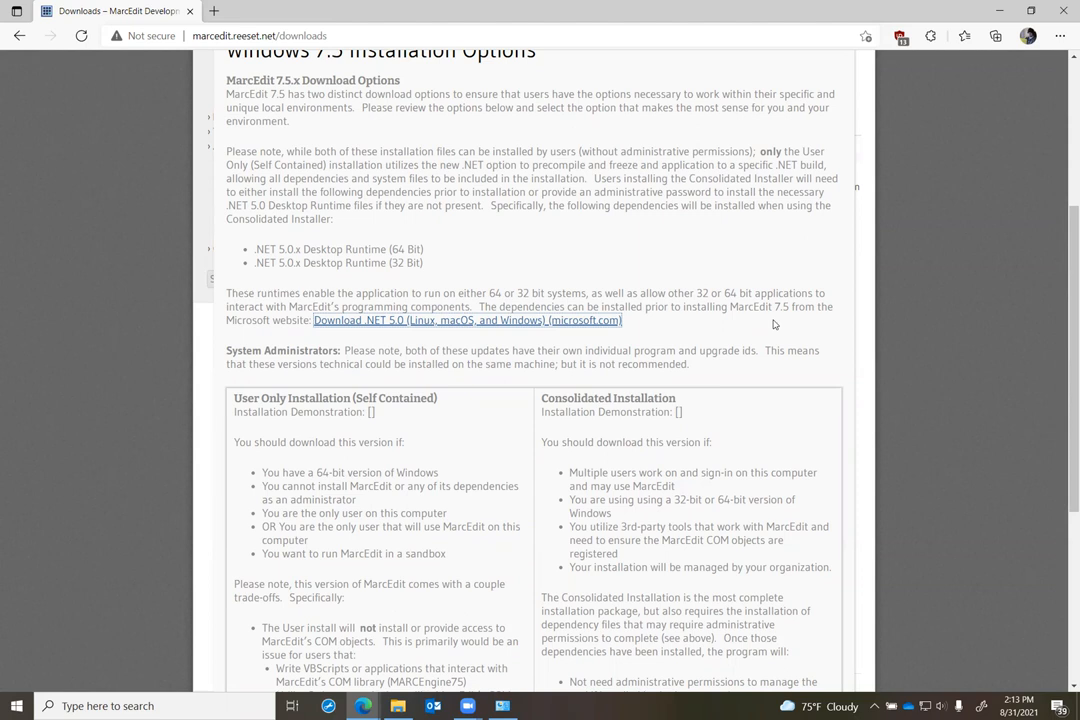
# Scroll through the User Only and Consolidated sections of the Installation Options overlay
pyautogui.scroll(-3)
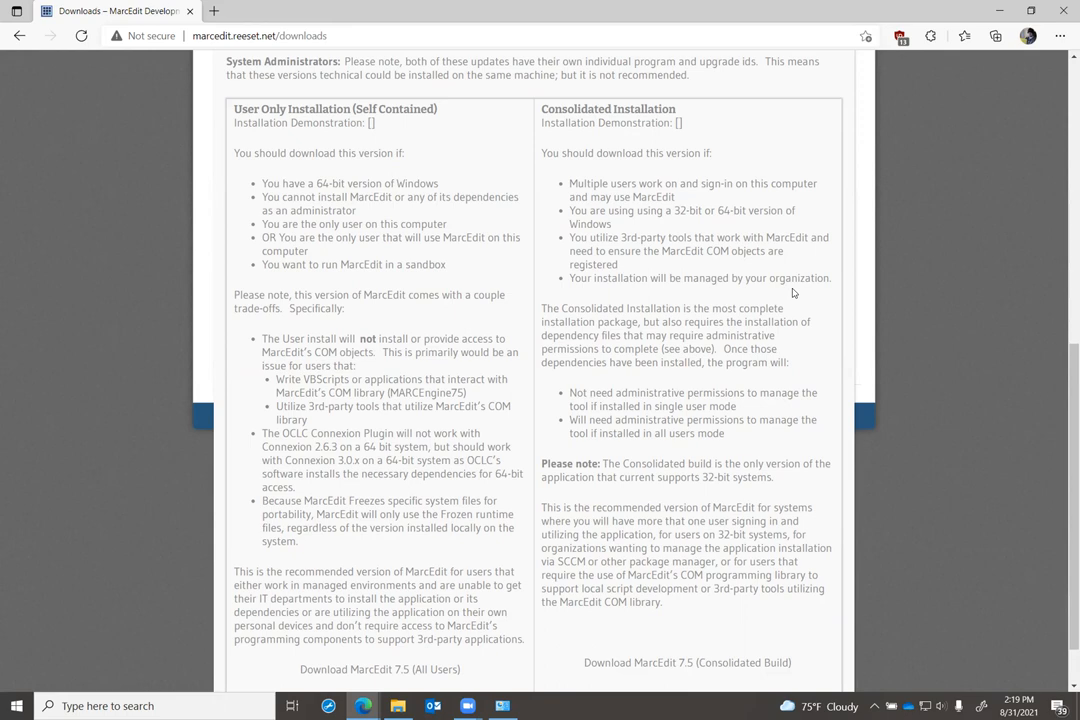
pyautogui.moveTo(768, 384)
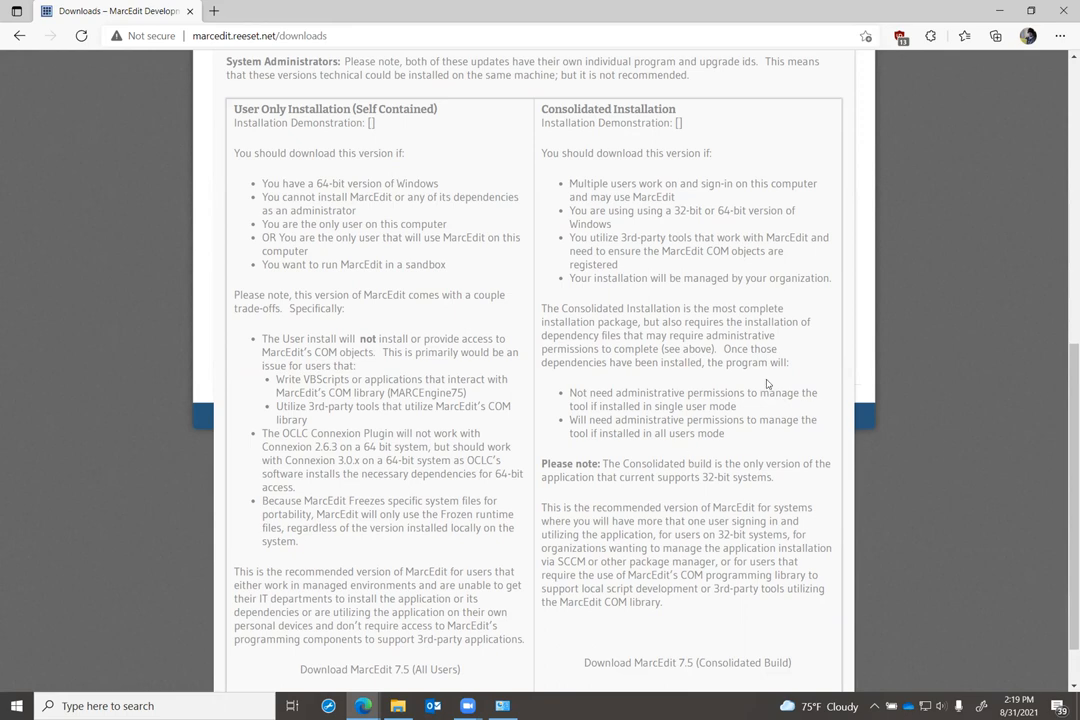
pyautogui.scroll(3)
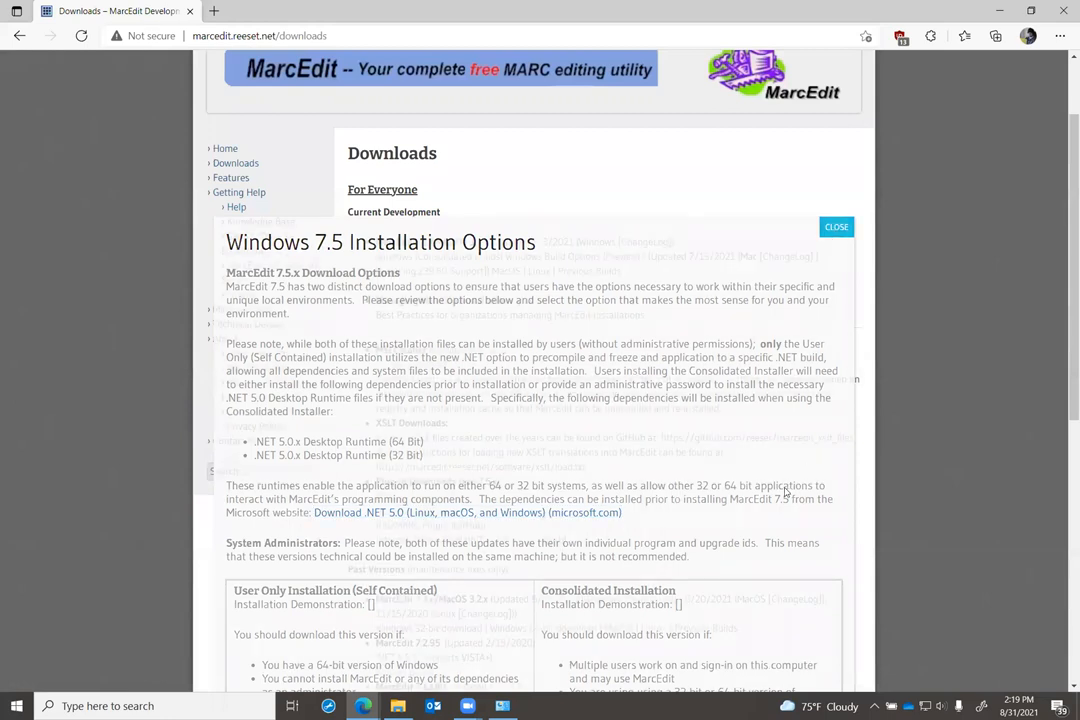
# Switch to File Explorer on USB Drive (D:) with the MarcEdit installers and test.vbs
pyautogui.click(836, 226)
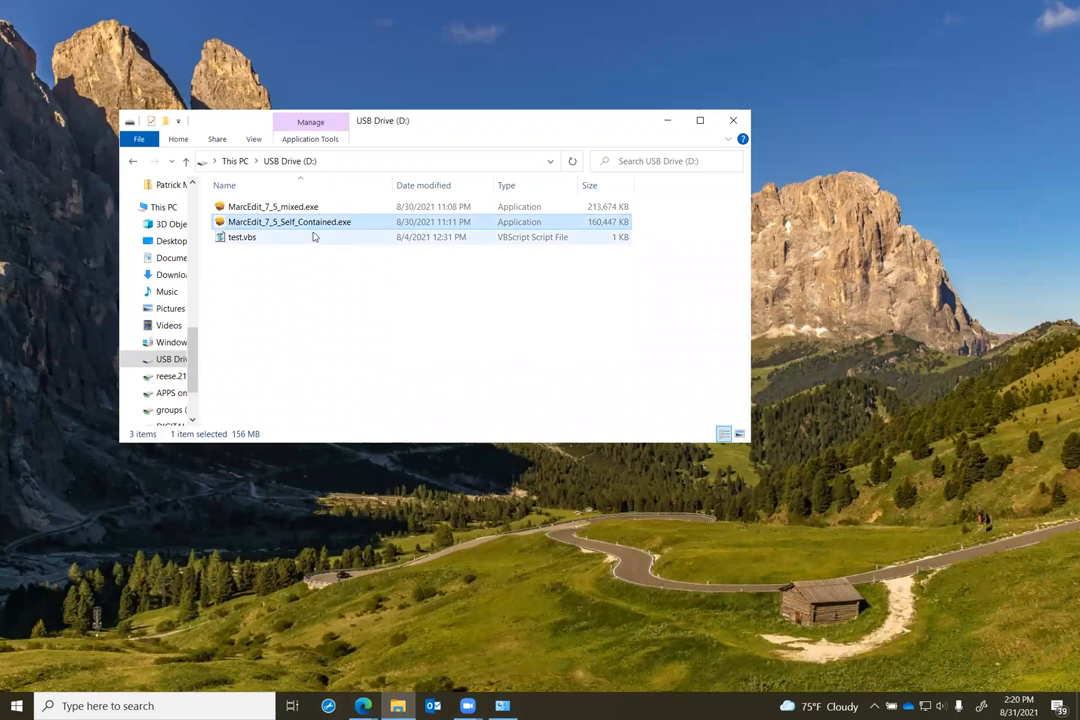
pyautogui.moveTo(296, 224)
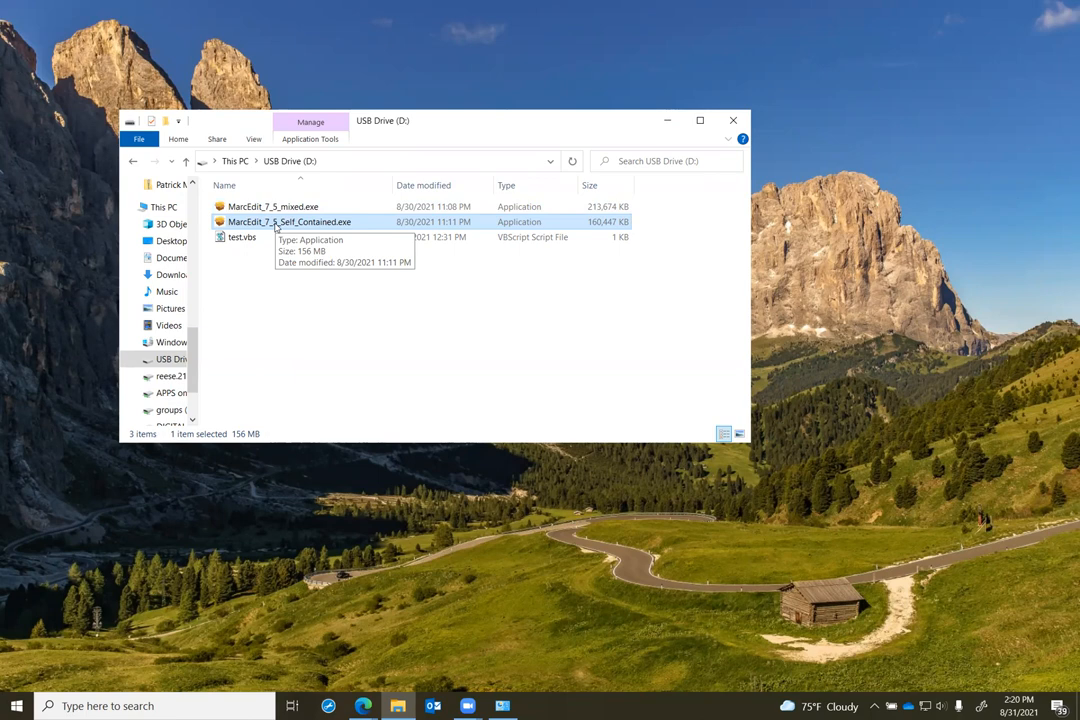
pyautogui.moveTo(370, 218)
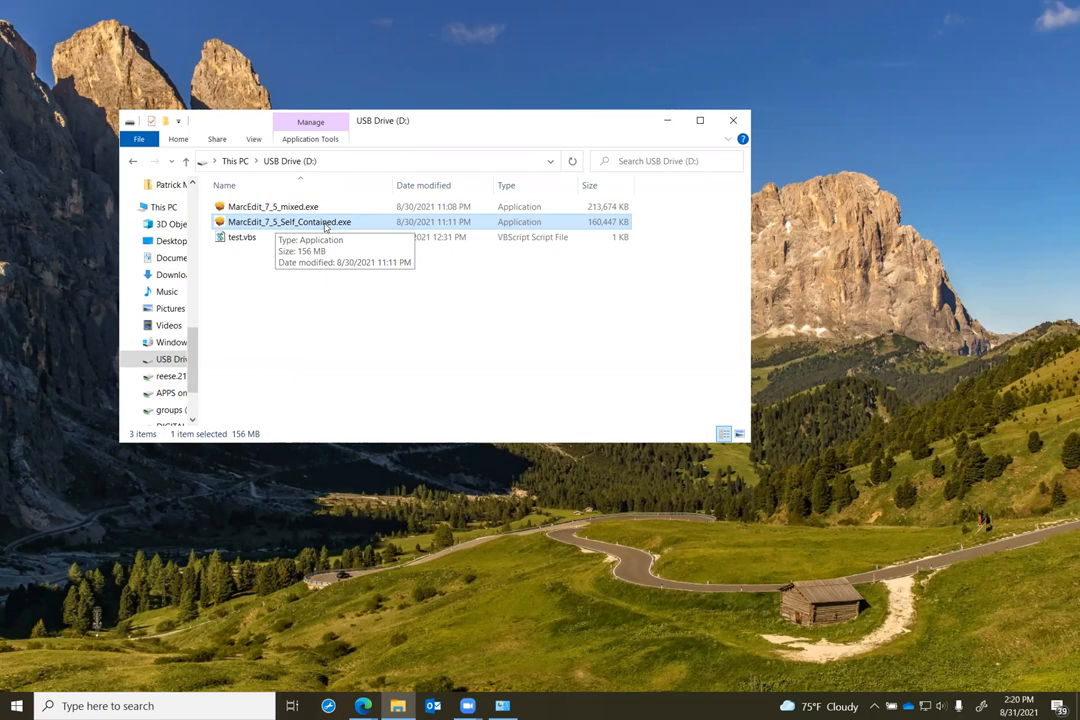
pyautogui.moveTo(330, 230)
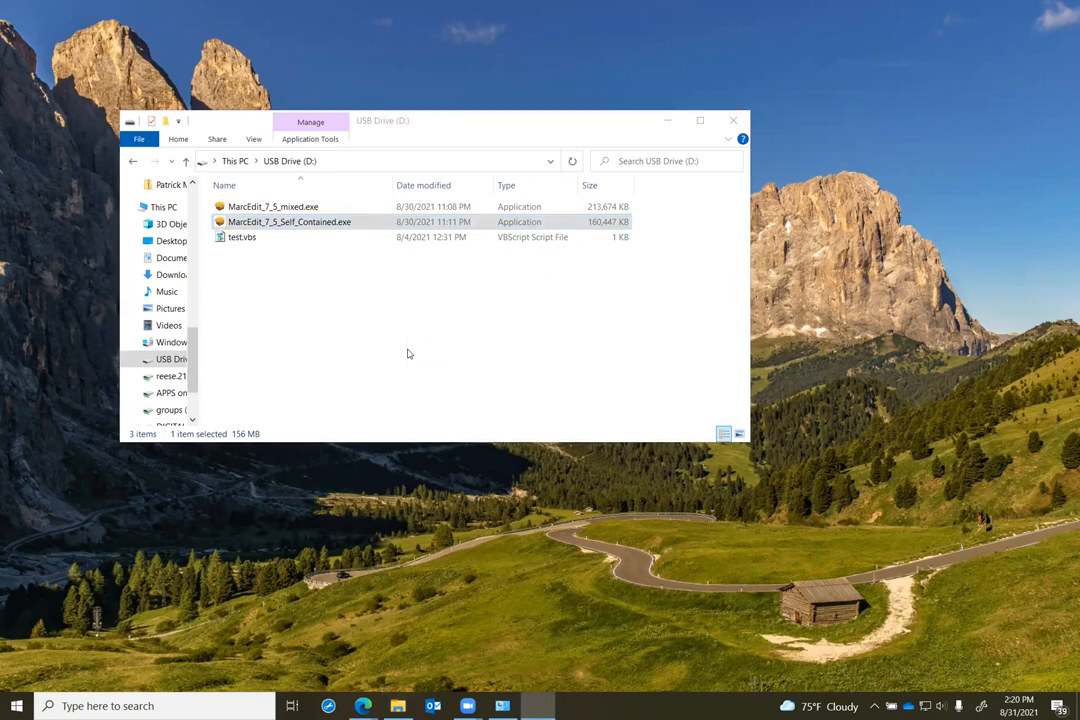
# Run MarcEdit_7_5_Self_Contained.exe and accept the license to reach the installation folder page
pyautogui.doubleClick(292, 220)
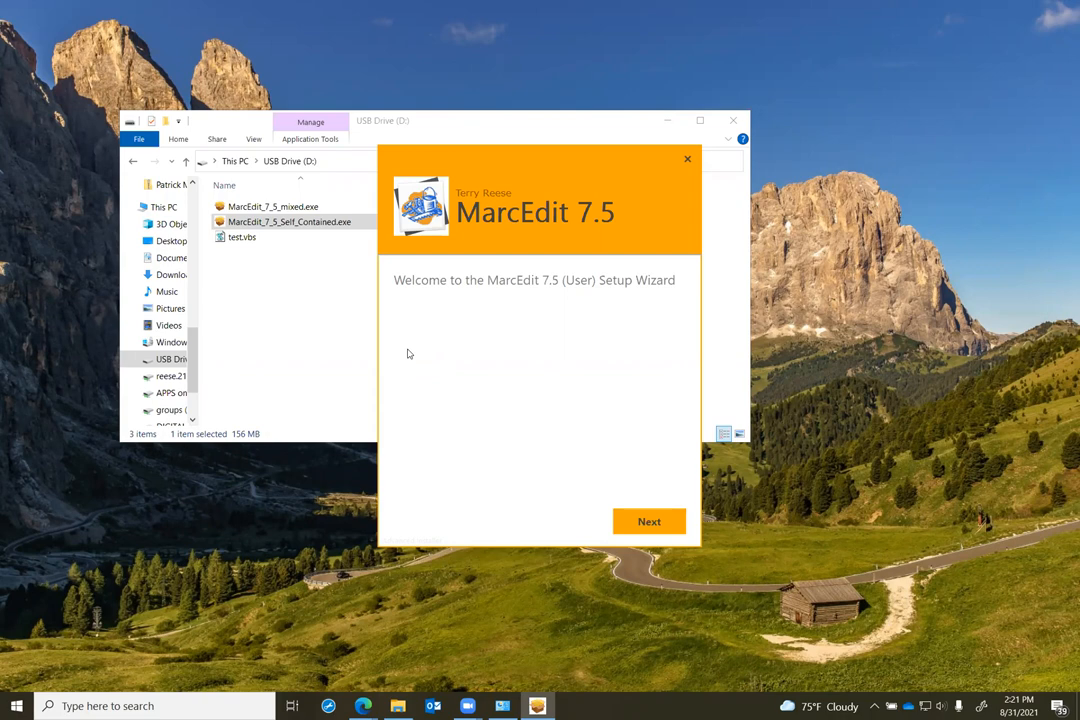
pyautogui.click(648, 520)
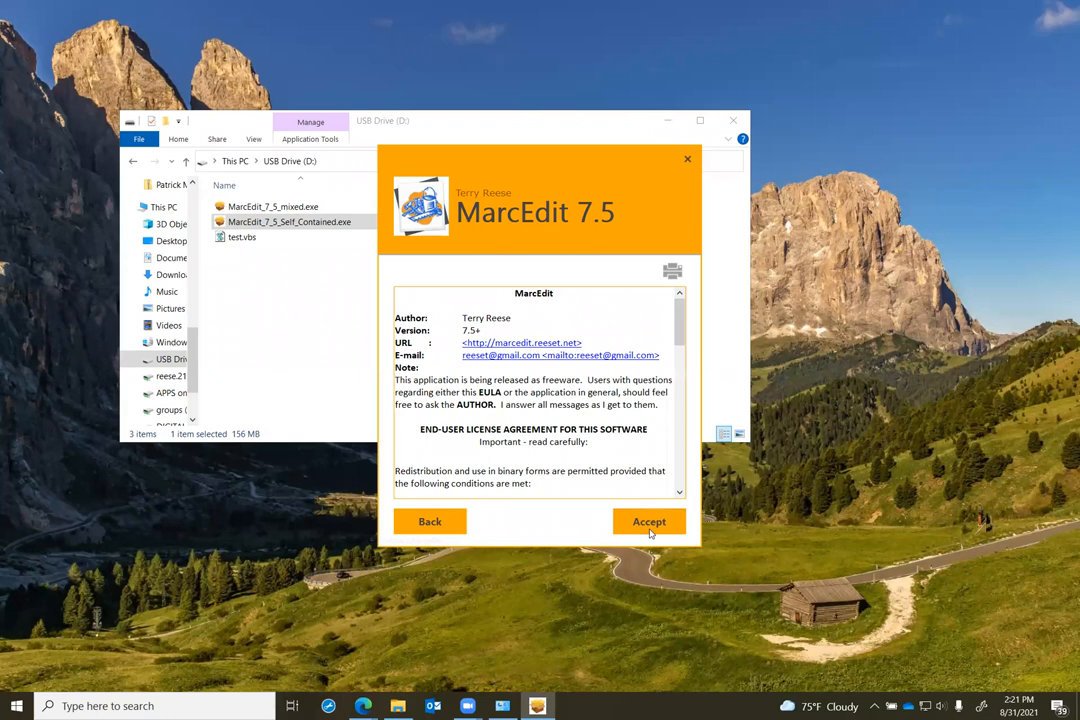
pyautogui.click(648, 520)
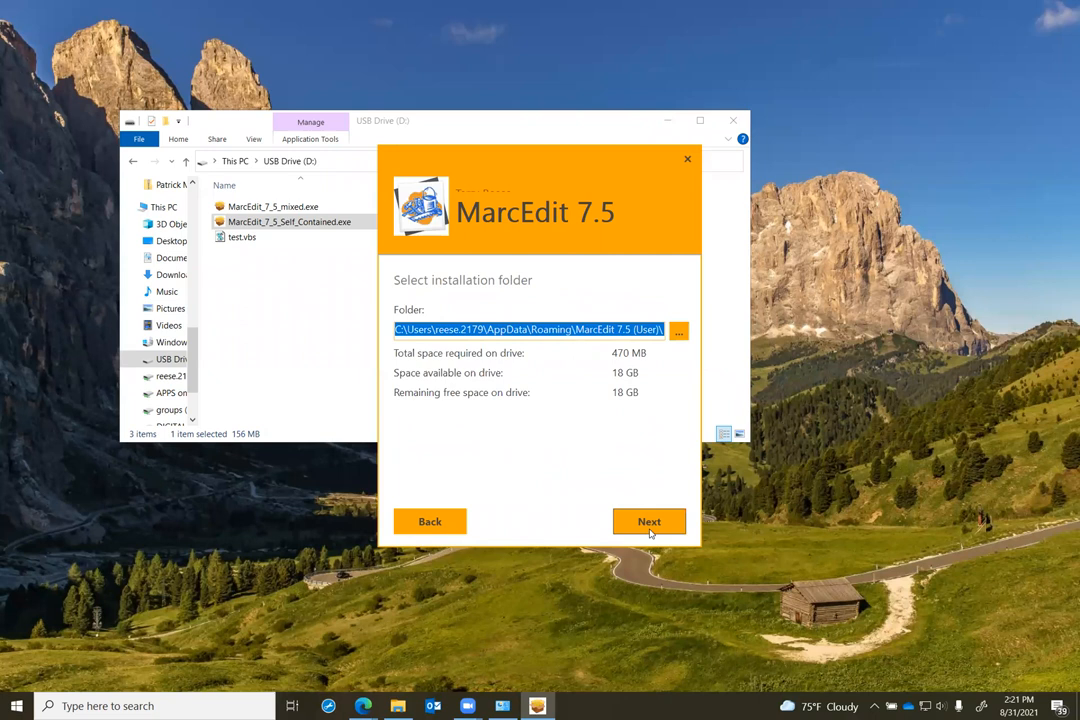
pyautogui.moveTo(438, 334)
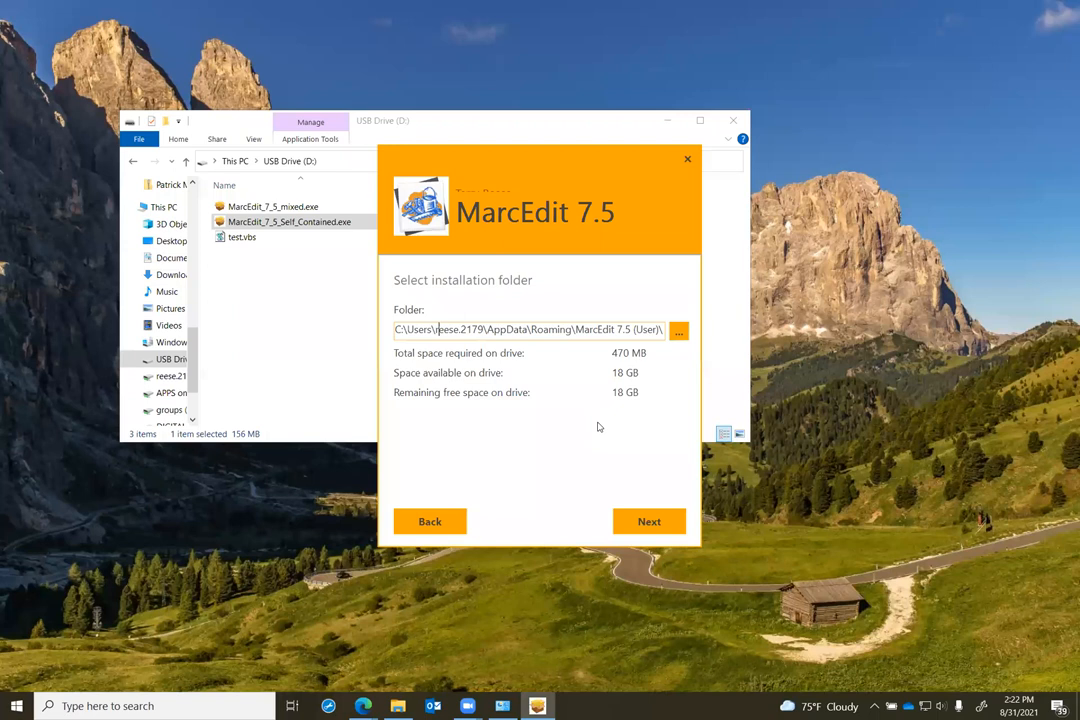
pyautogui.moveTo(500, 356)
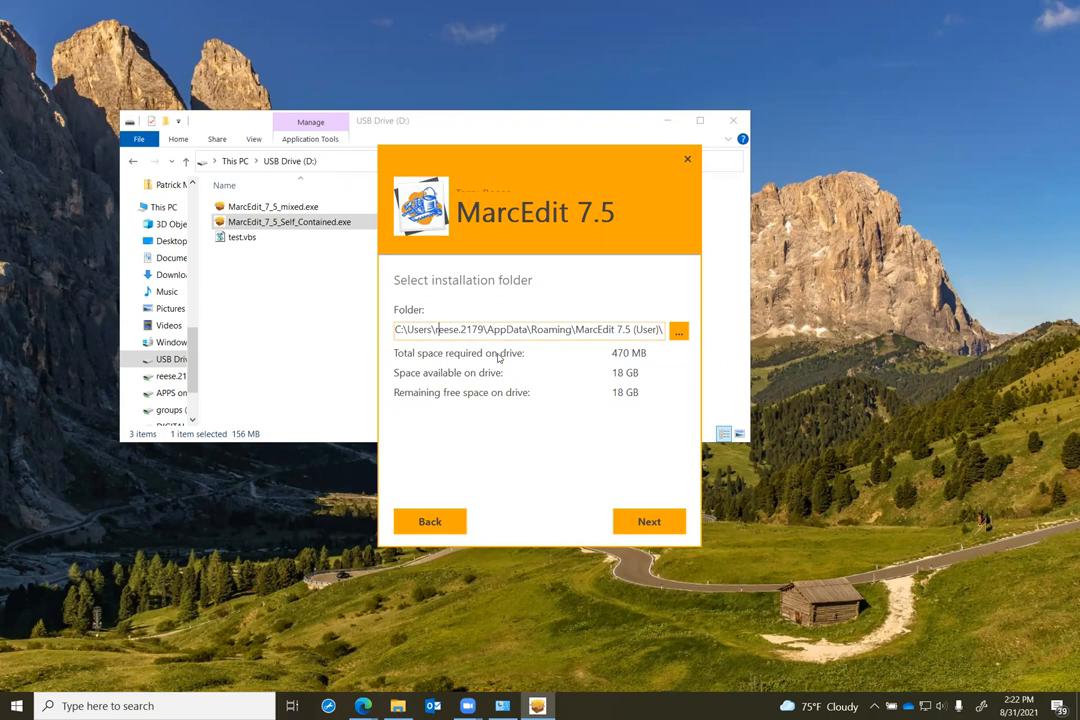
pyautogui.moveTo(542, 452)
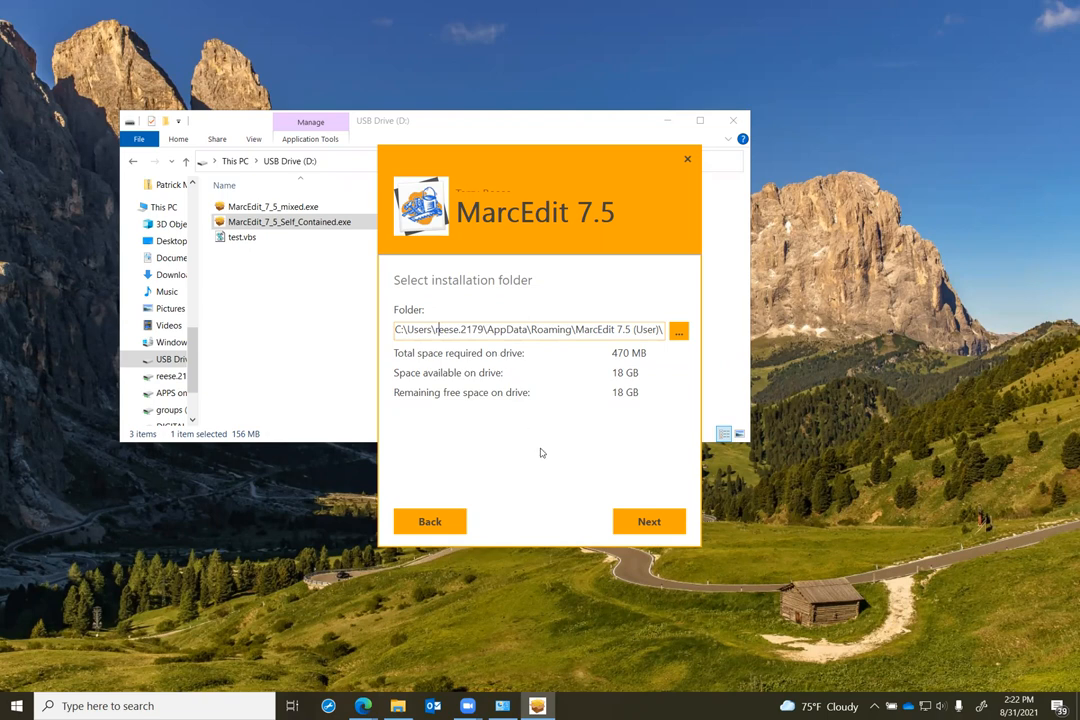
# Install MarcEdit 7.5 (User) to the default AppData Roaming folder with default shortcuts
pyautogui.click(648, 520)
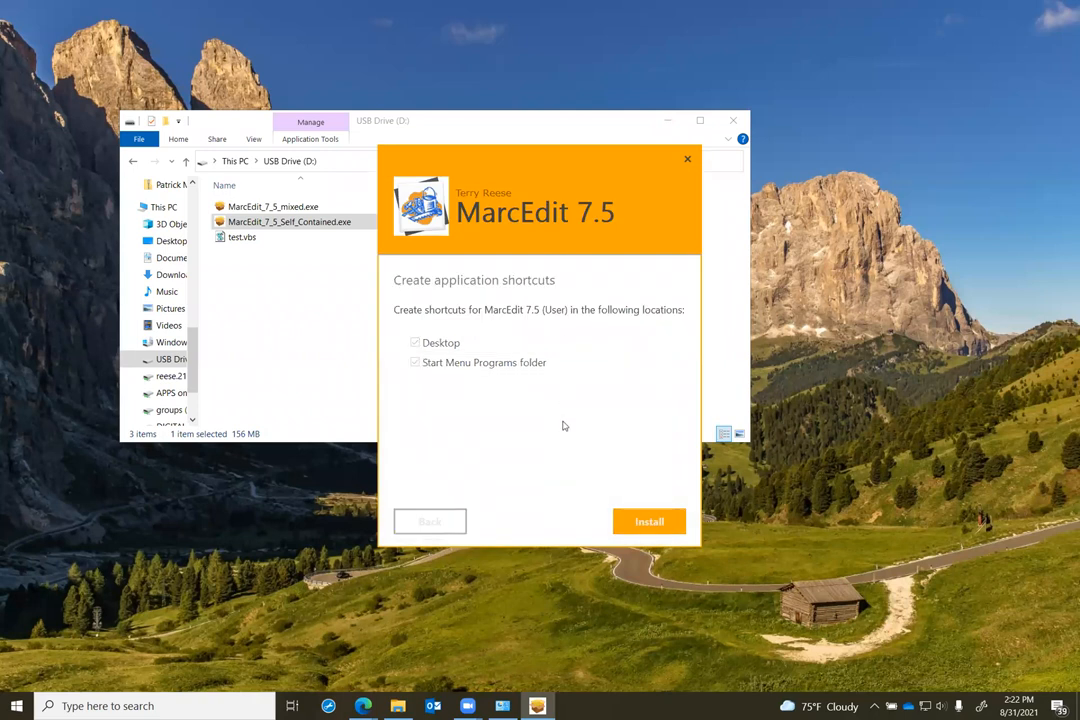
pyautogui.click(648, 520)
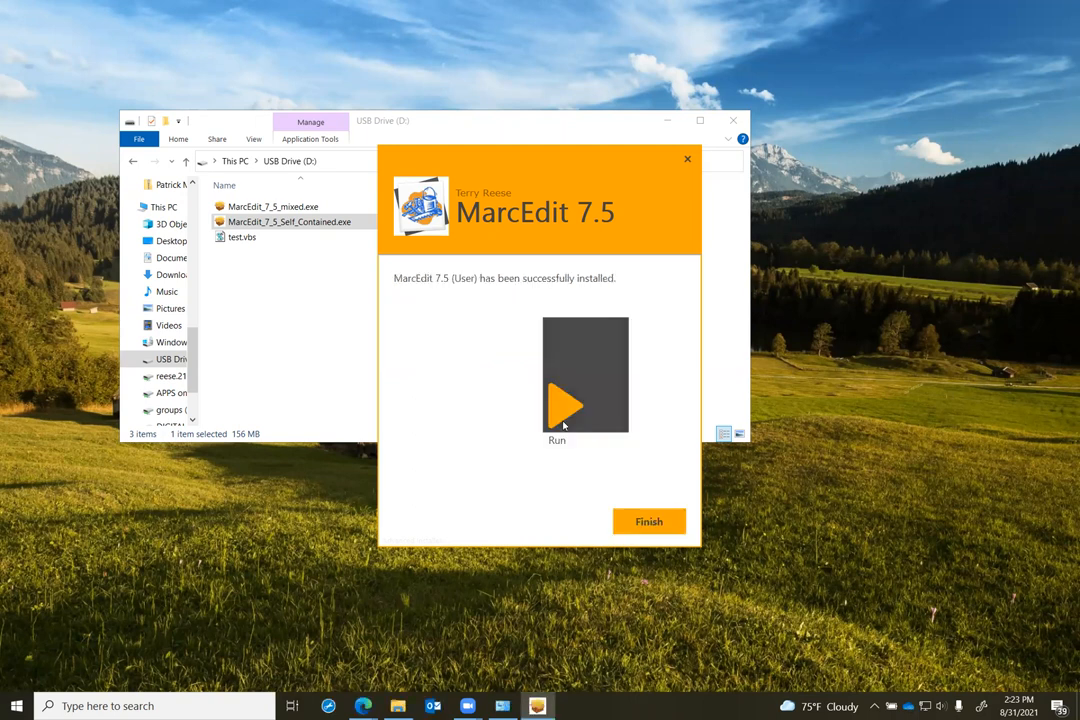
pyautogui.moveTo(648, 520)
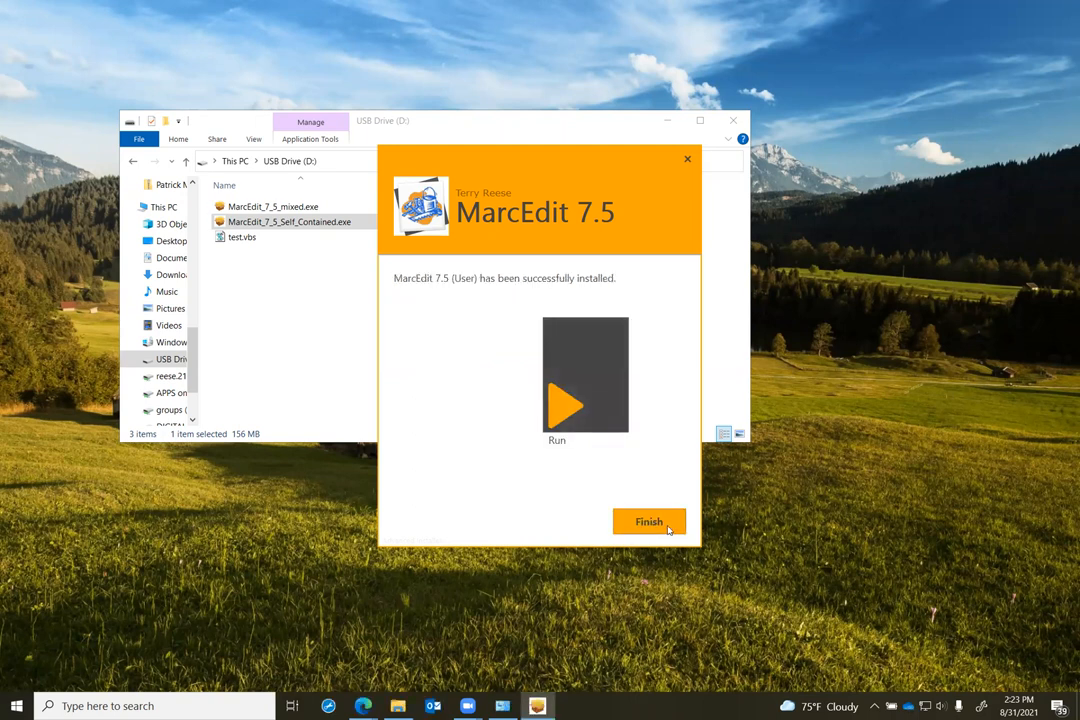
# Finish the installer and launch MarcEdit 7.5 from the Start menu
pyautogui.click(648, 520)
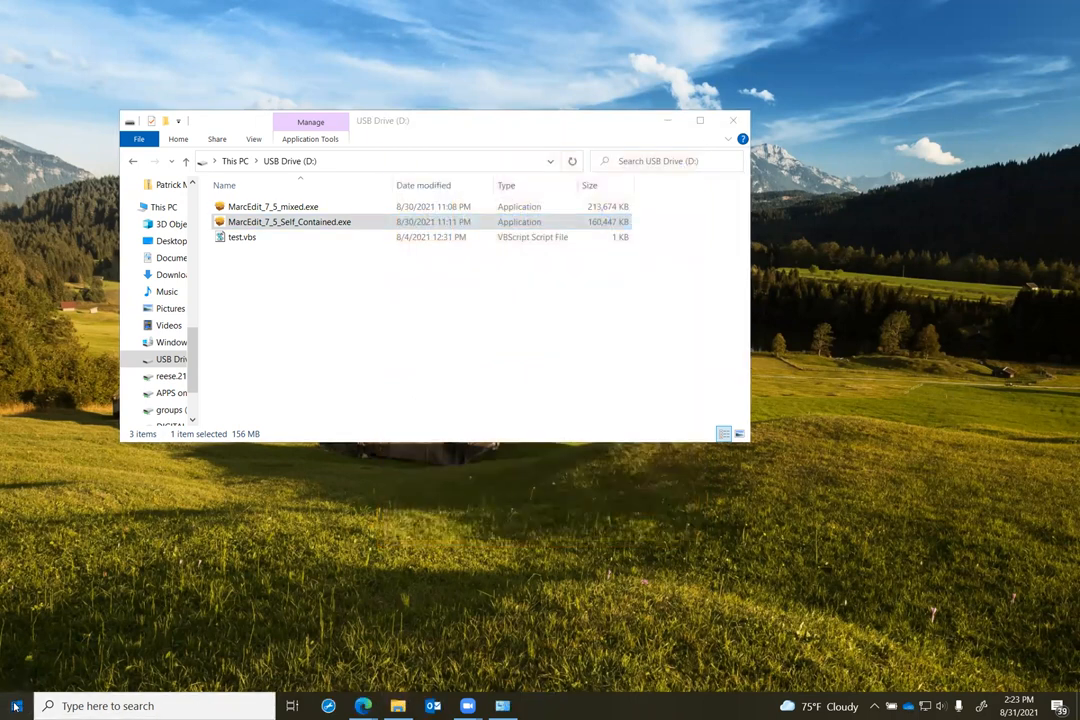
pyautogui.click(16, 704)
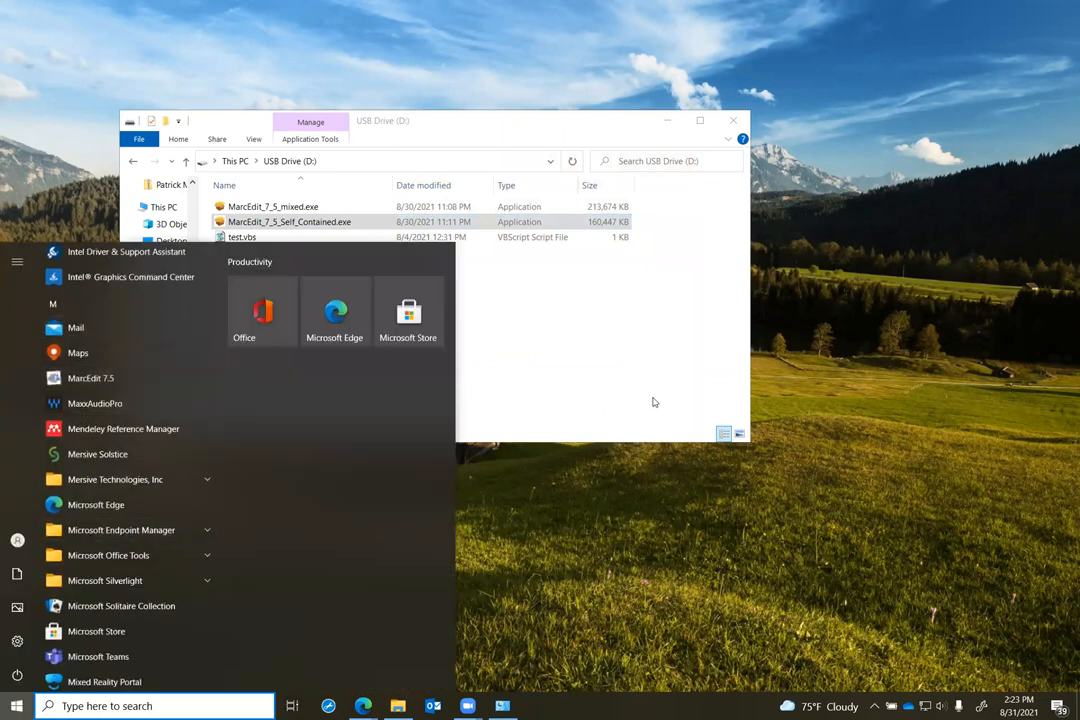
pyautogui.click(588, 364)
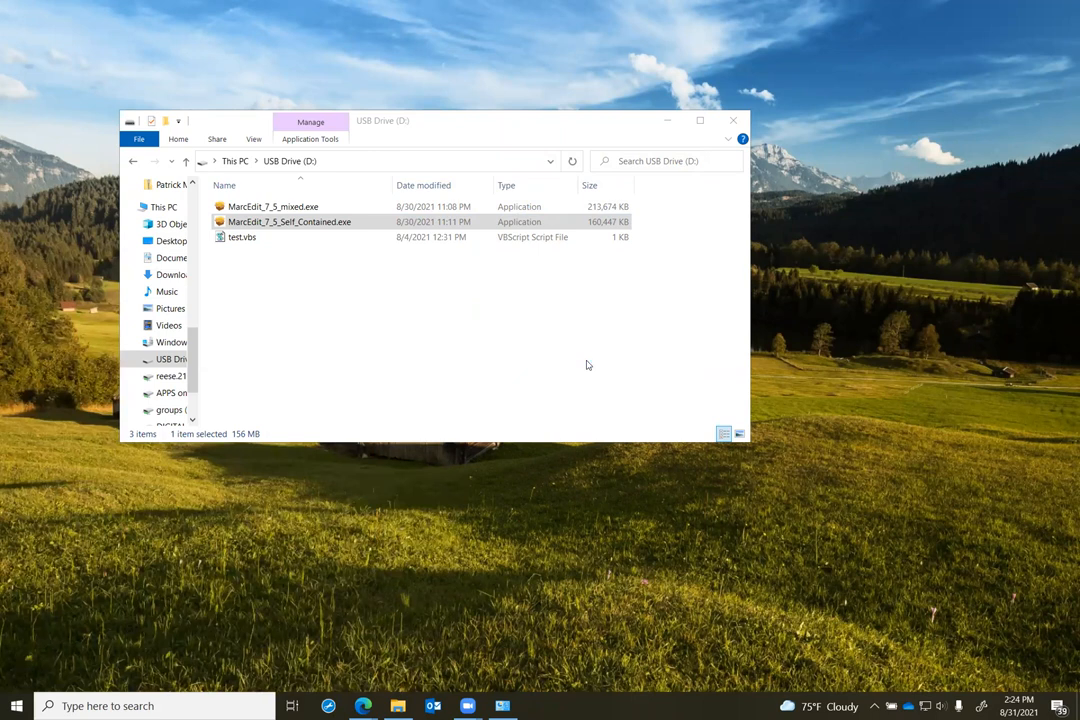
pyautogui.moveTo(488, 220)
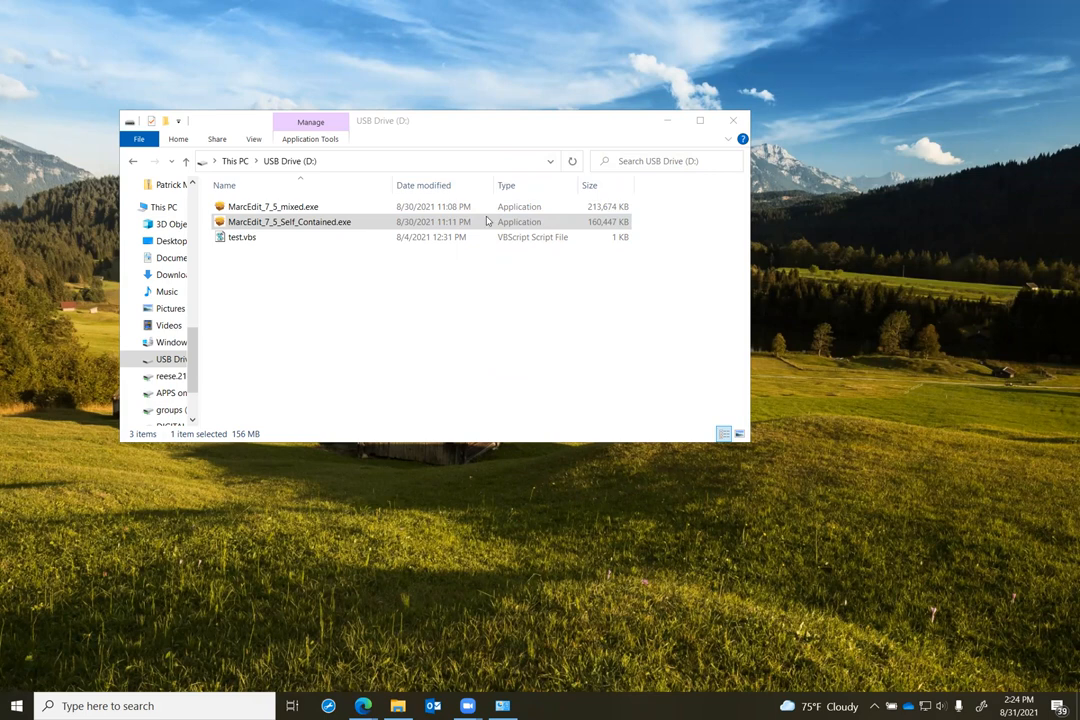
# Bring the MarcEdit 7.5.93 main window back into view over the USB drive folder
pyautogui.doubleClick(290, 220)
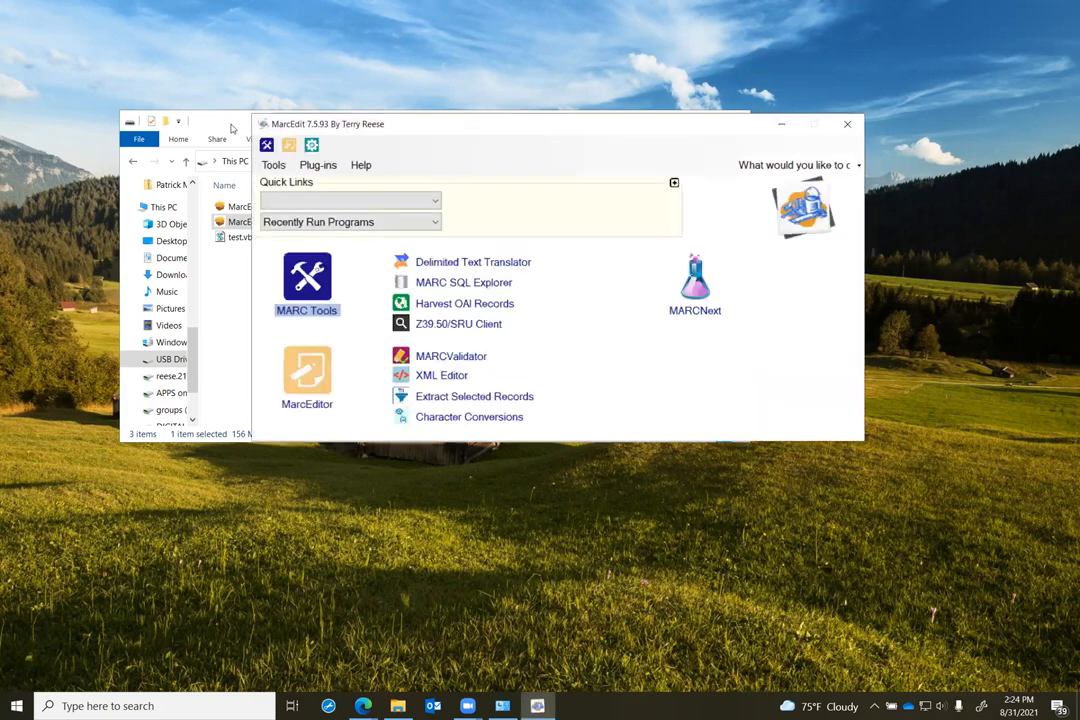
pyautogui.click(780, 124)
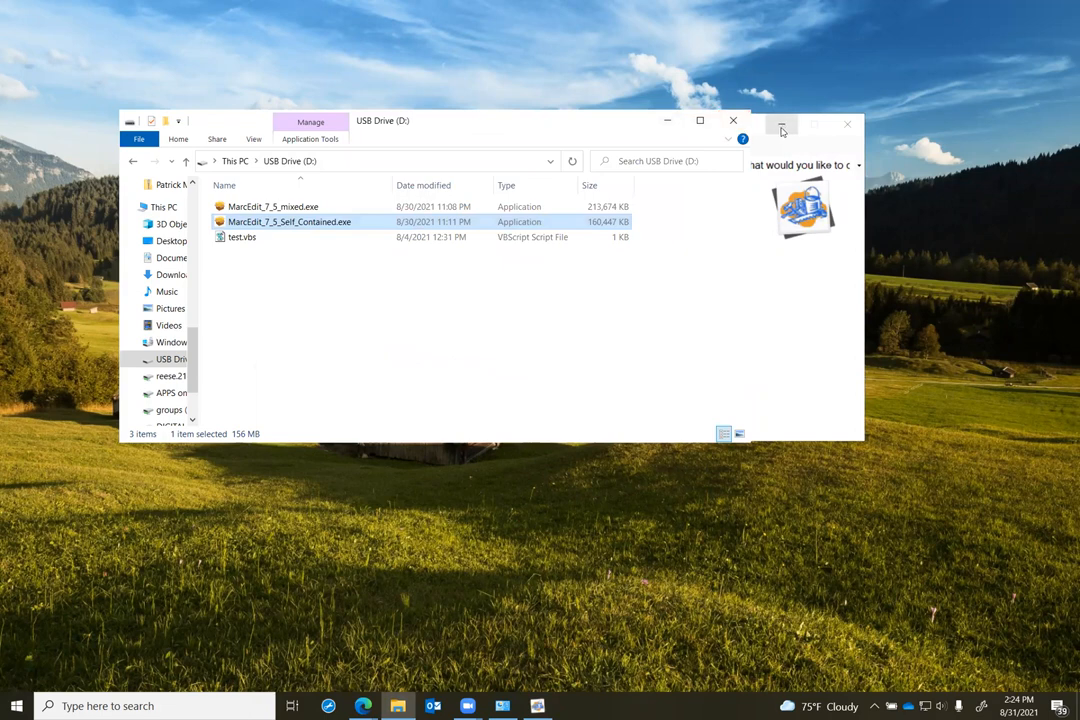
pyautogui.doubleClick(290, 220)
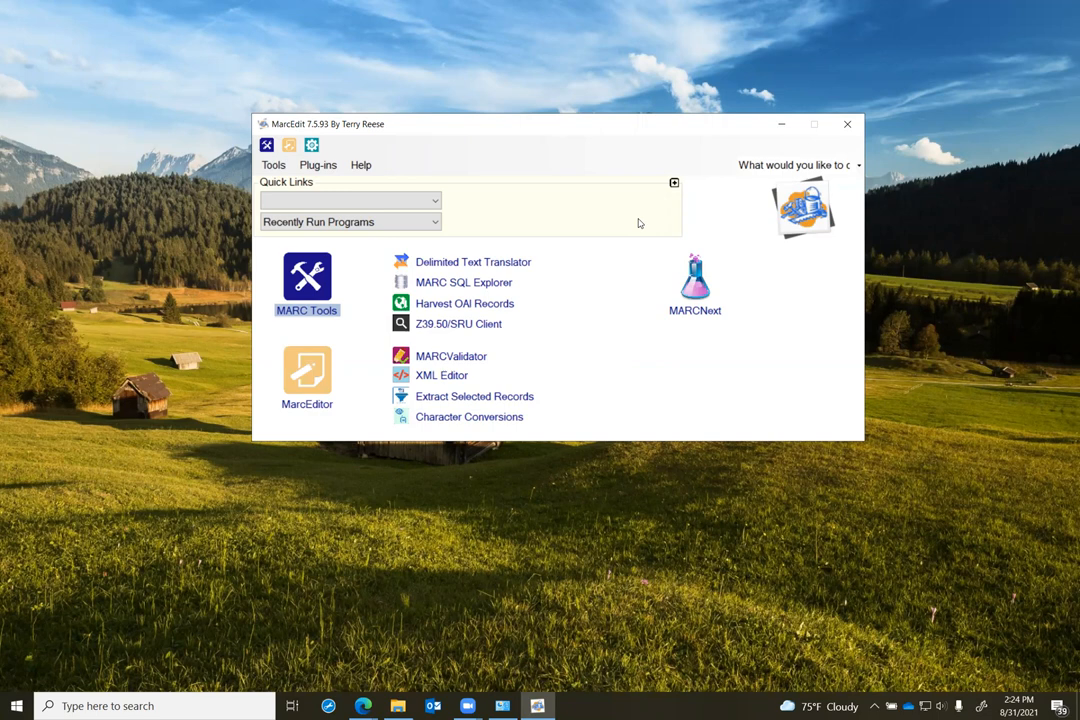
pyautogui.moveTo(646, 210)
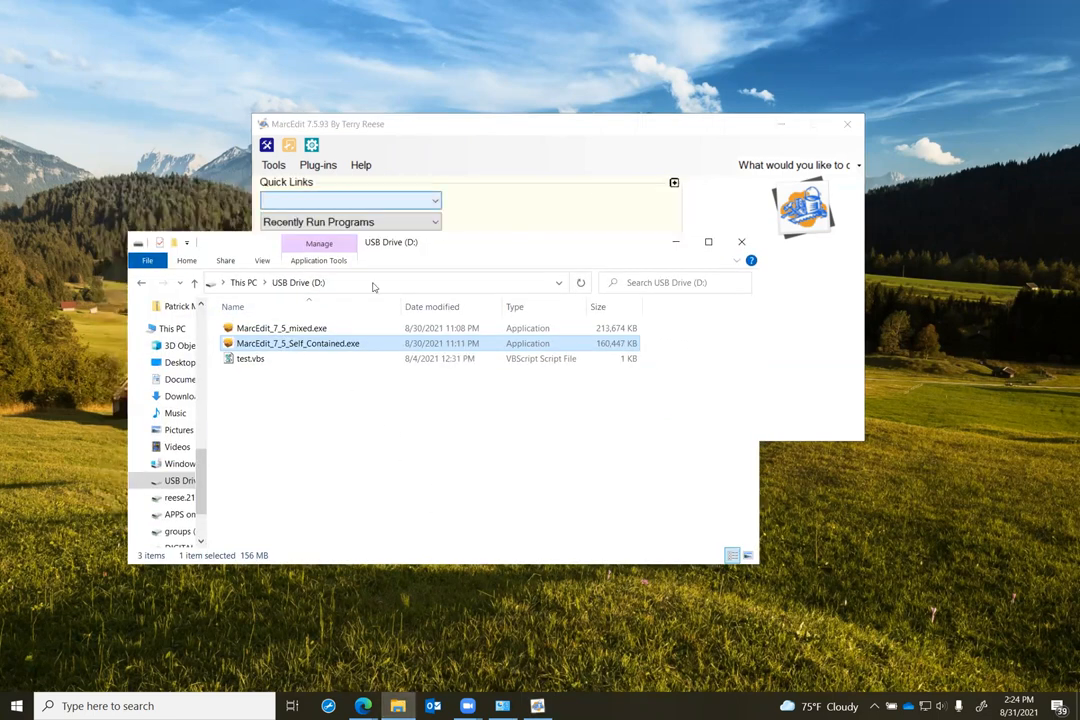
# Run test.vbs from the USB drive and dismiss its Windows Script Host module-not-found error
pyautogui.click(250, 358)
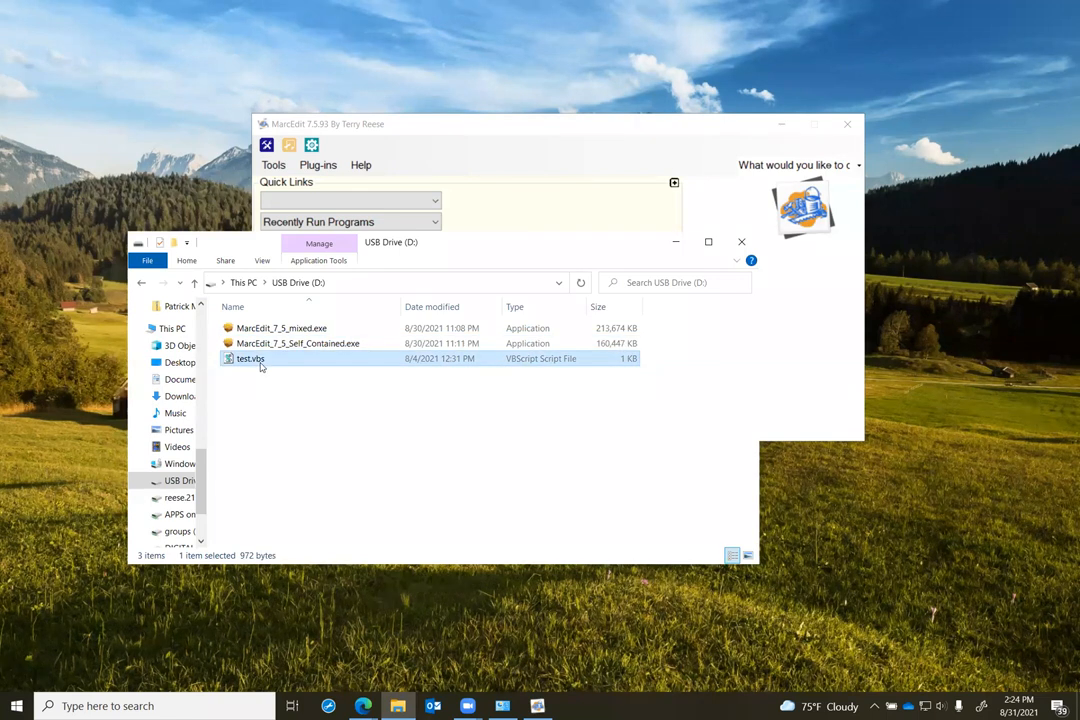
pyautogui.doubleClick(250, 358)
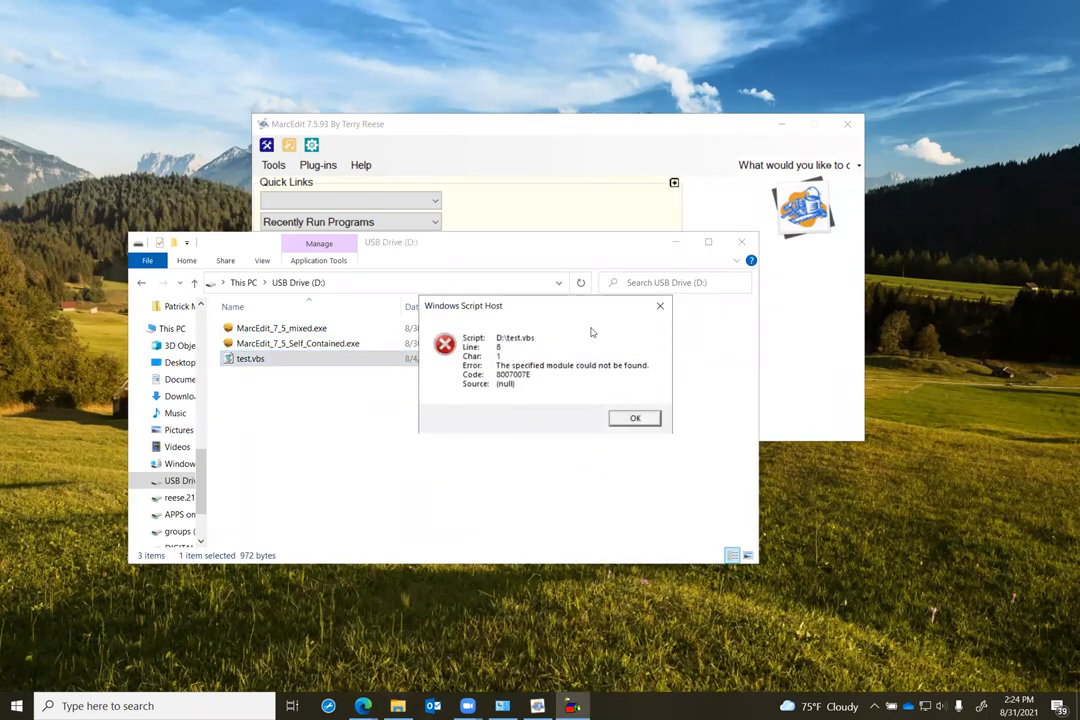
pyautogui.moveTo(504, 360)
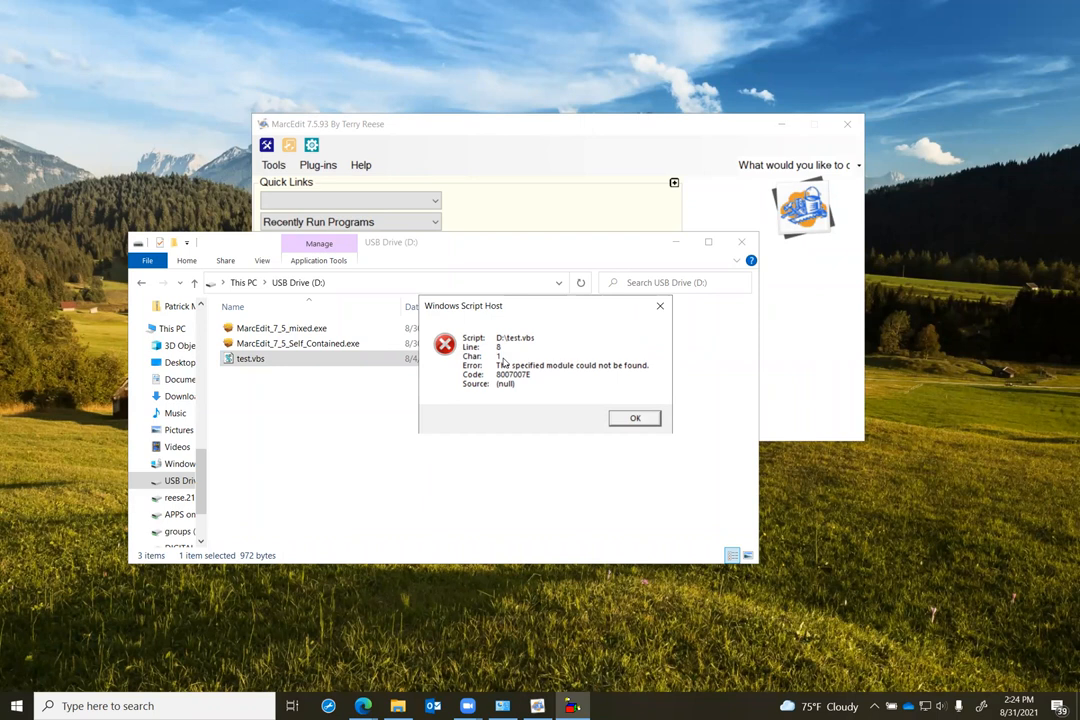
pyautogui.click(634, 418)
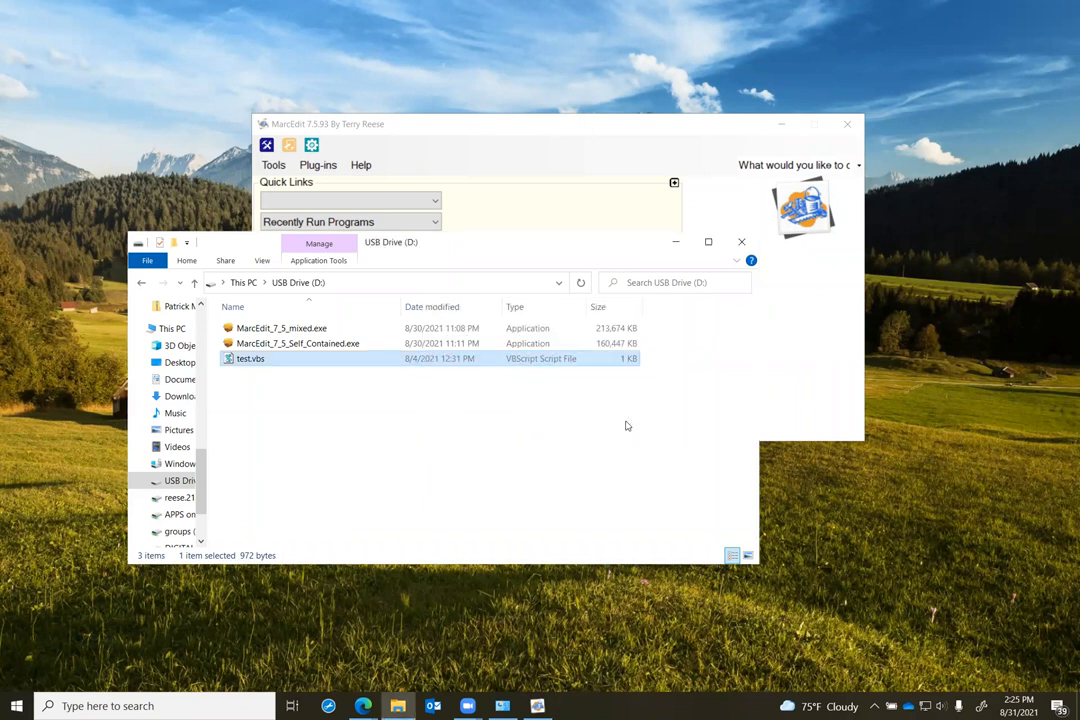